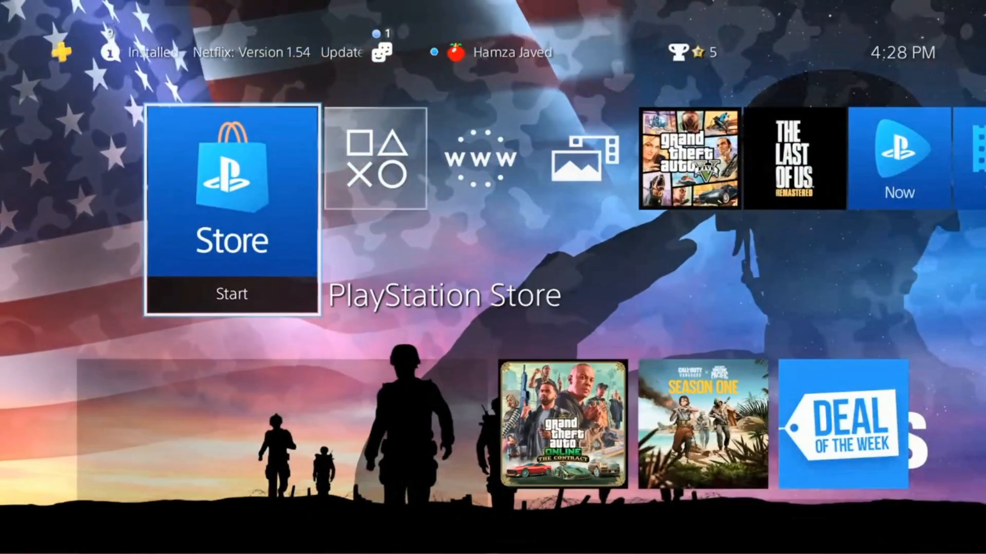
- Scroll the home screen row right from the Store to the Internet Browser tile
scroll(right, 3)
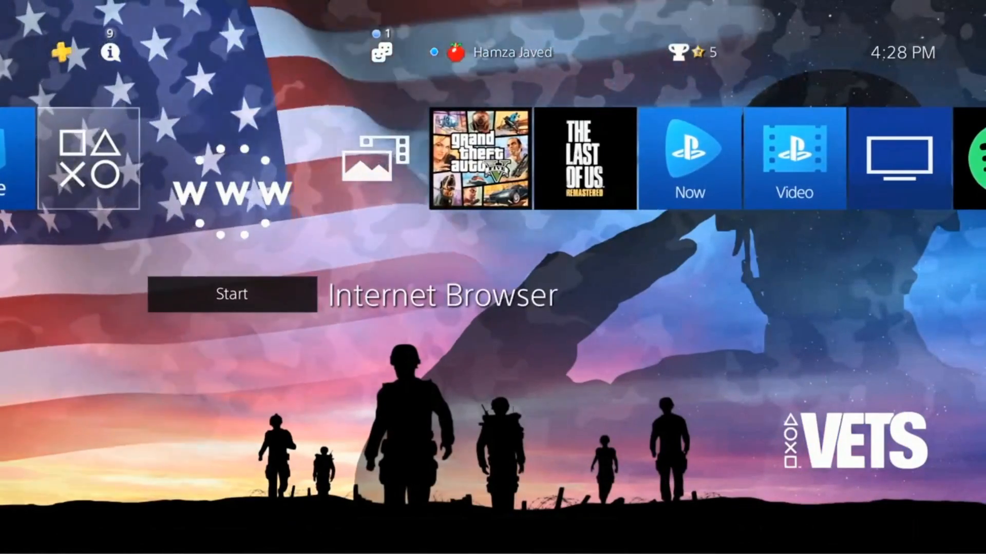
- Launch the Internet Browser to the Google homepage
click(232, 293)
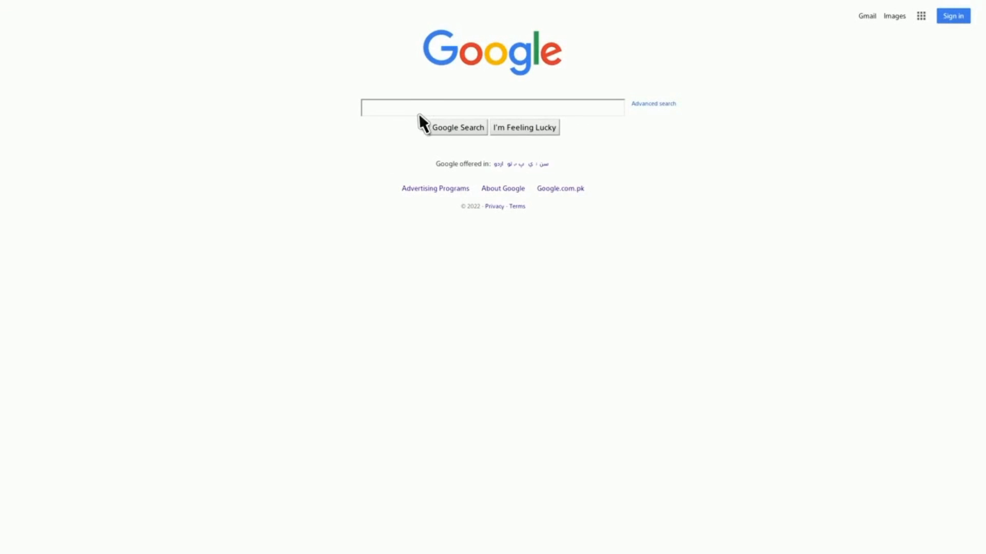
- Search Google for "discord" from the homepage search box
click(492, 108)
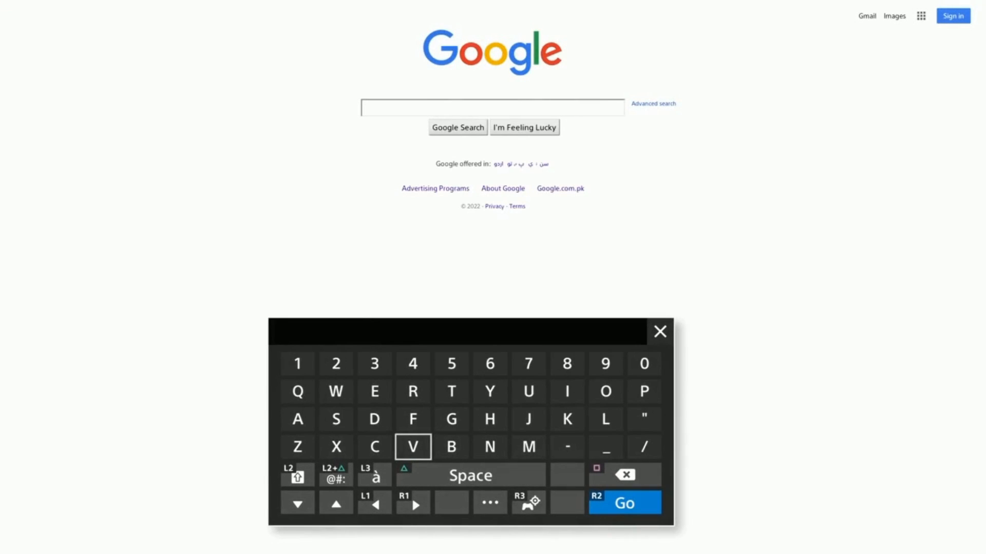
text(Di)
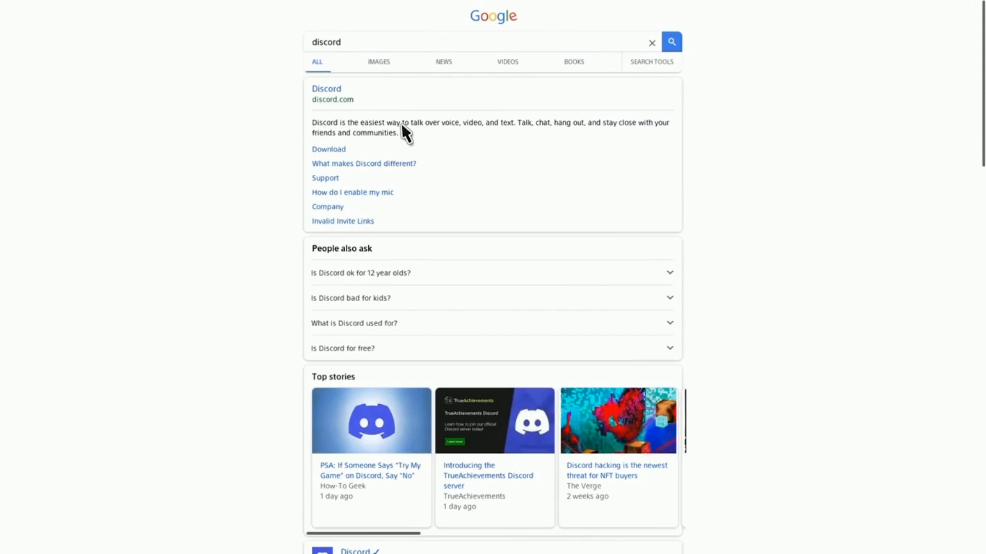
mouse_move(329, 102)
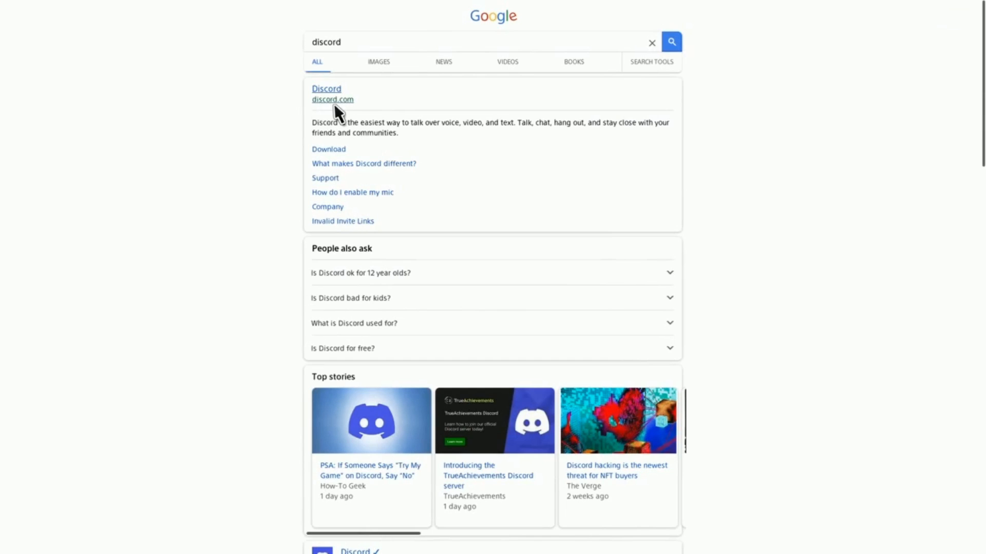
mouse_move(323, 94)
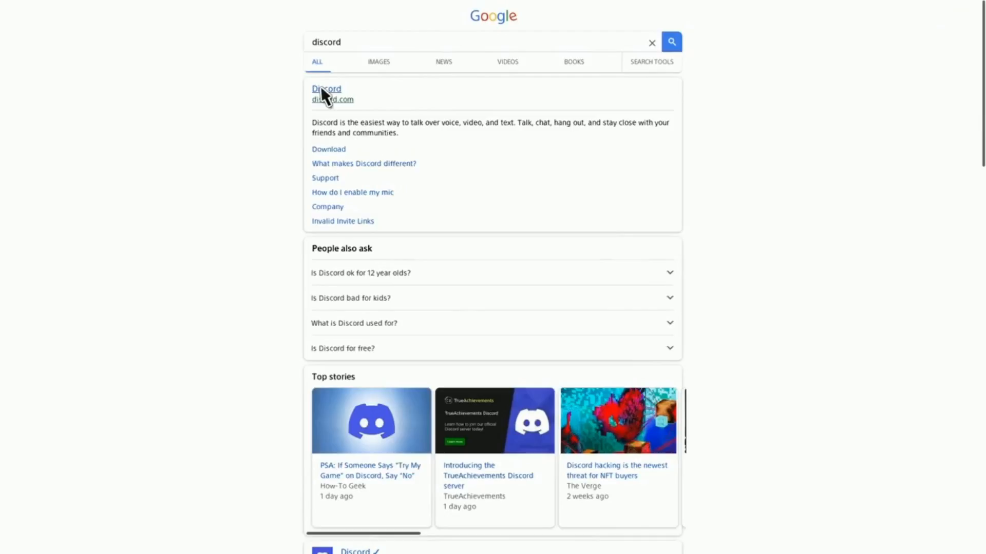
- Open the discord.com result, browse down the homepage, and return to the top
click(326, 88)
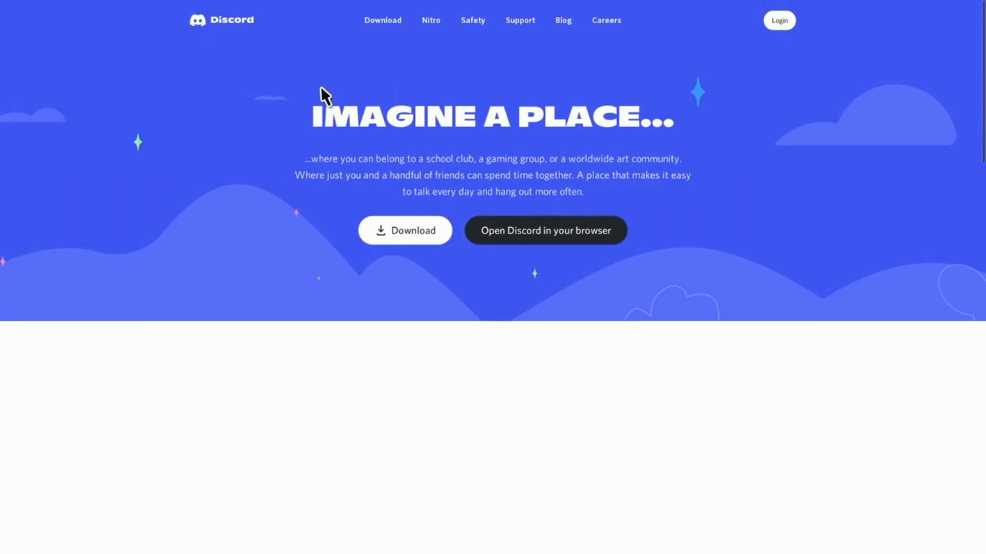
mouse_move(497, 286)
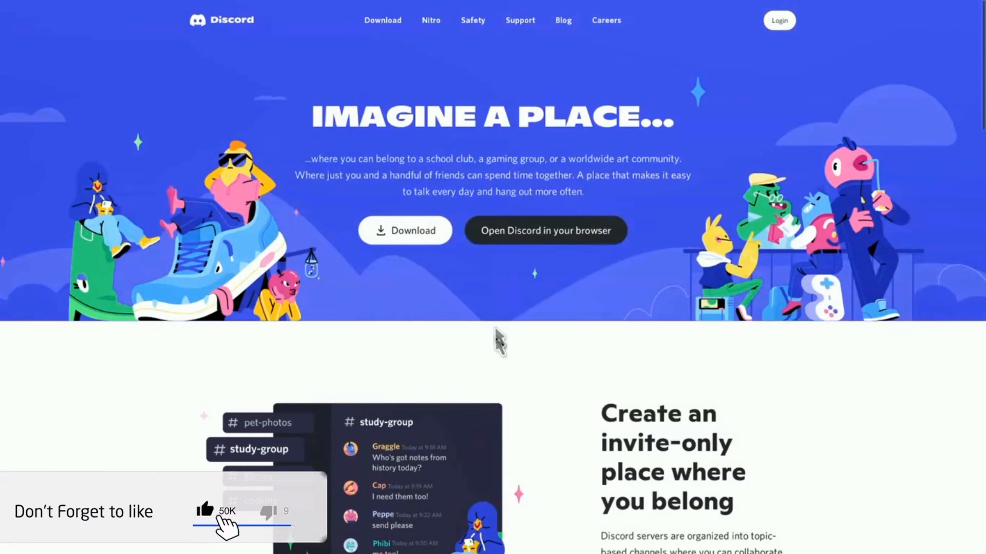
scroll(down, 3)
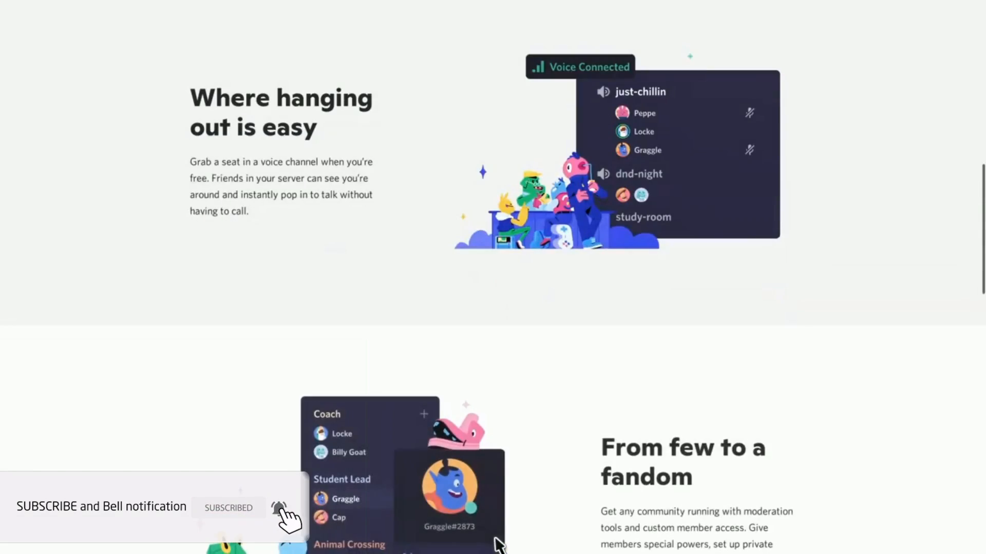
scroll(down, 3)
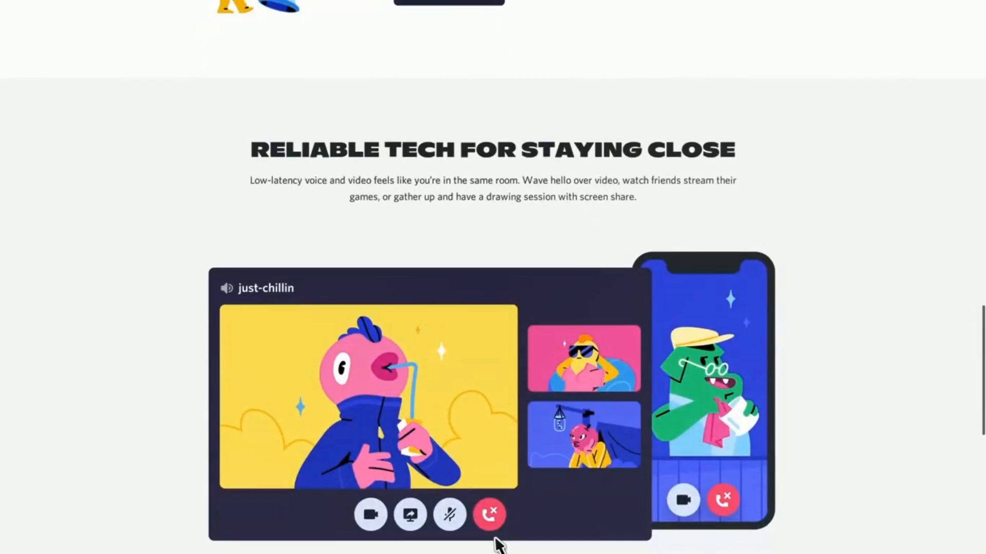
scroll(down, 3)
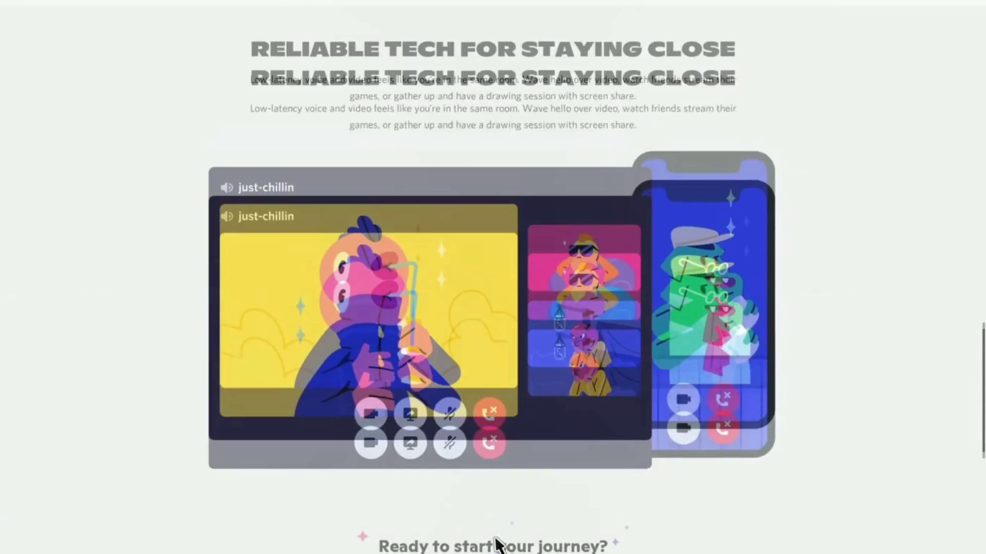
scroll(down, 3)
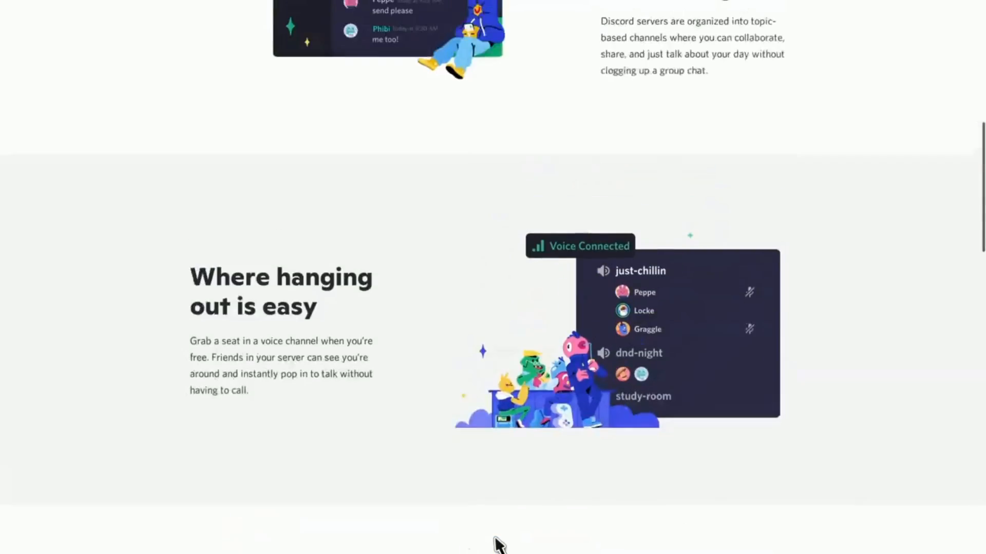
scroll(up, 3)
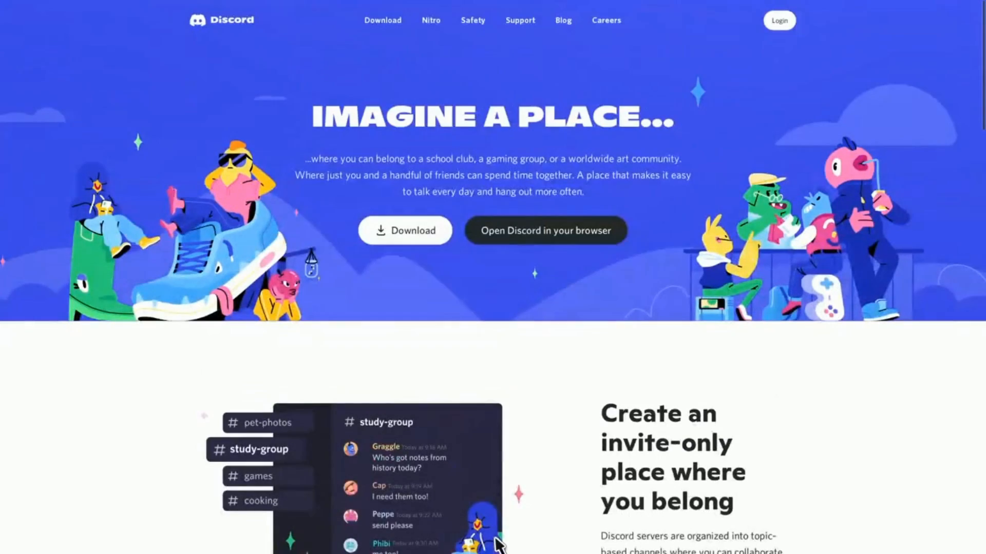
mouse_move(545, 432)
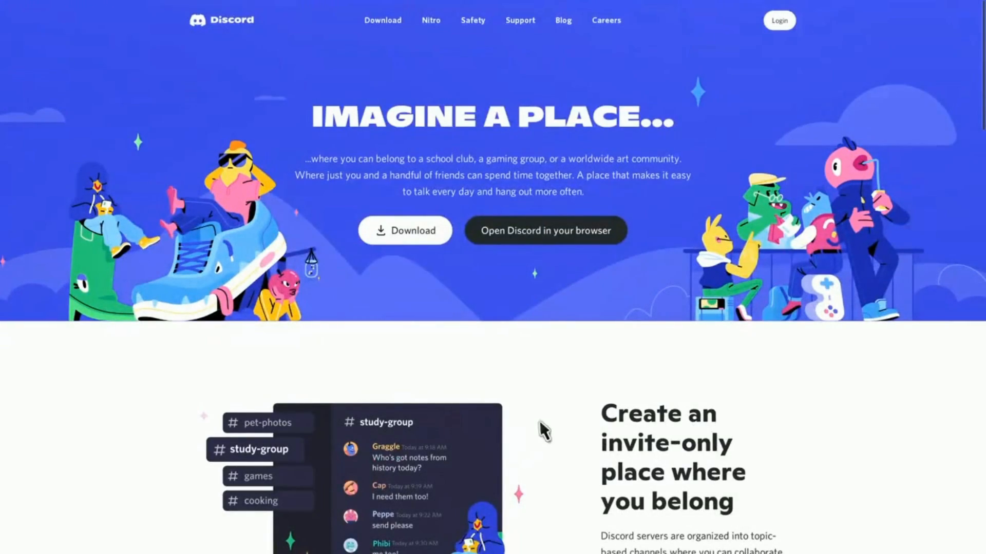
mouse_move(790, 100)
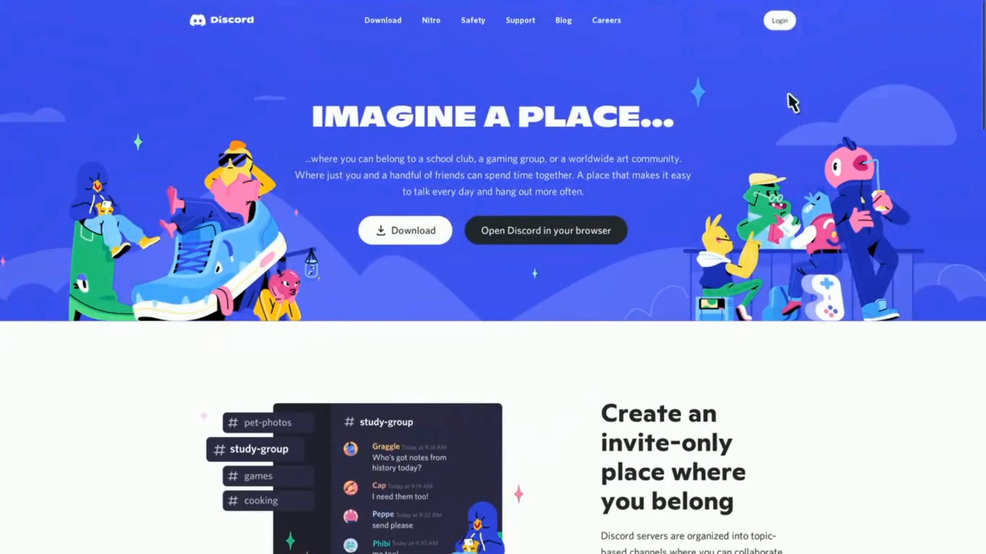
mouse_move(783, 21)
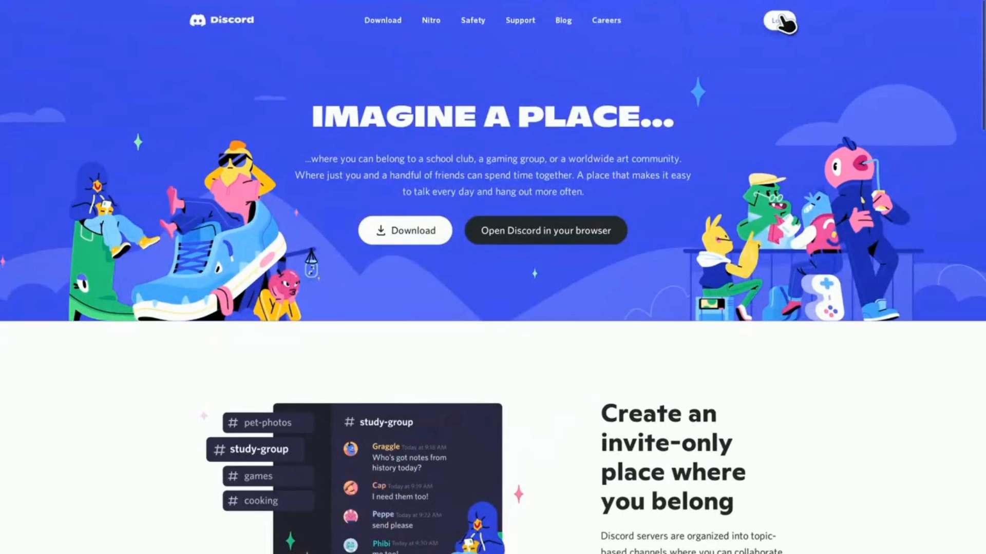
mouse_move(779, 56)
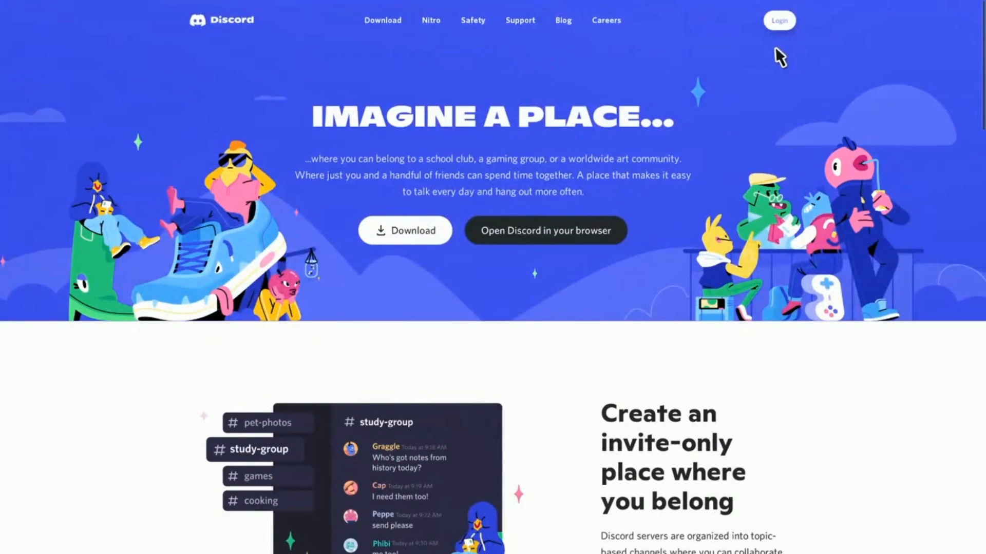
mouse_move(780, 23)
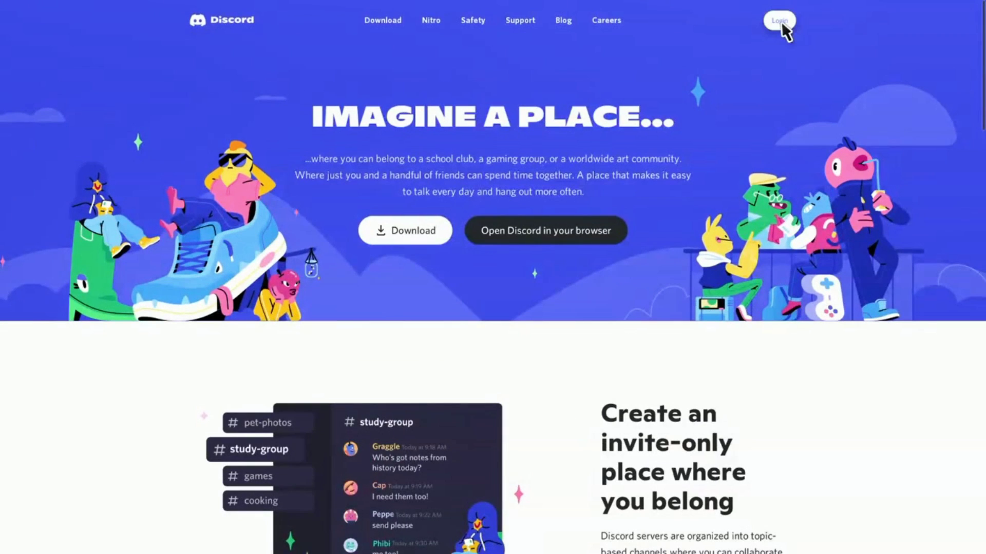
- Reach Discord's Welcome back login page via Login, Register, then 'Already have an account?'
click(780, 21)
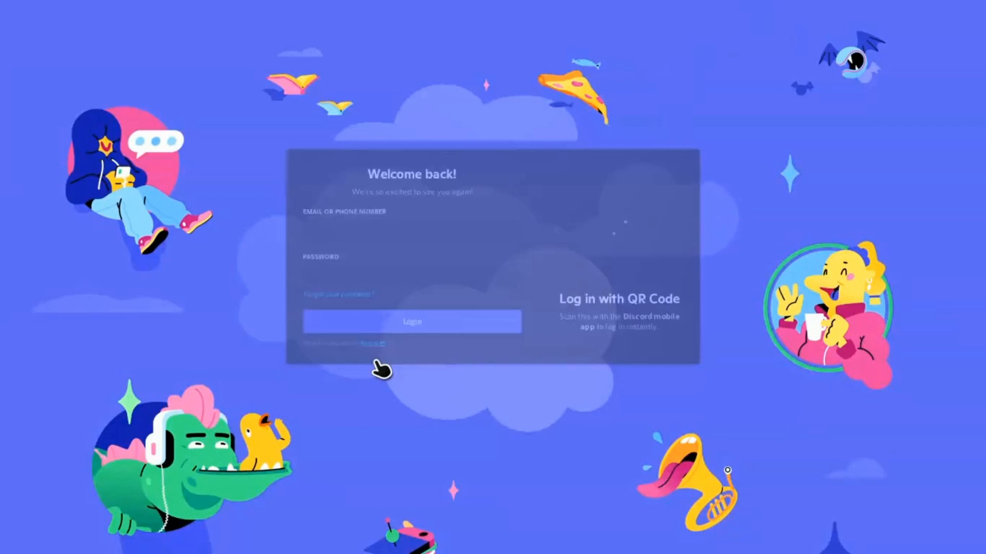
click(372, 343)
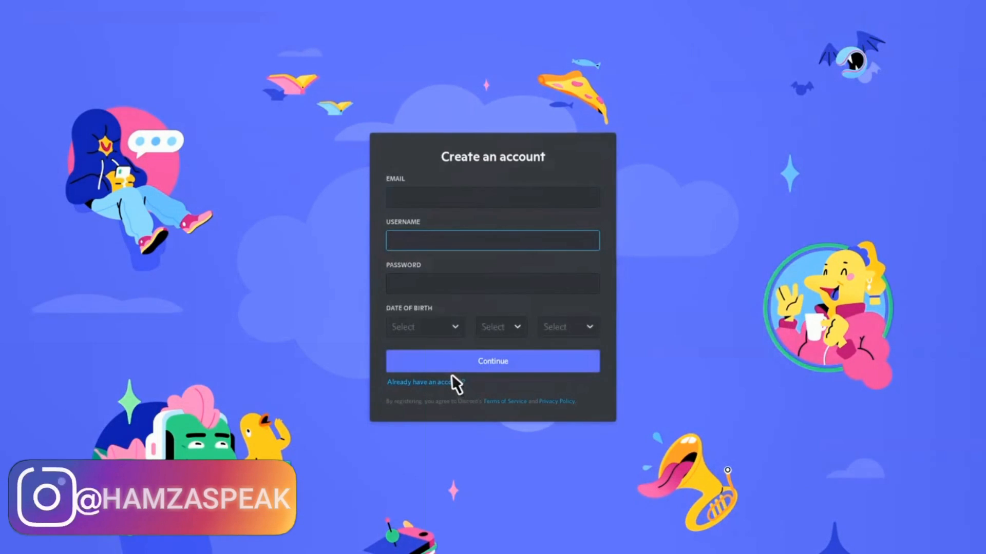
click(426, 382)
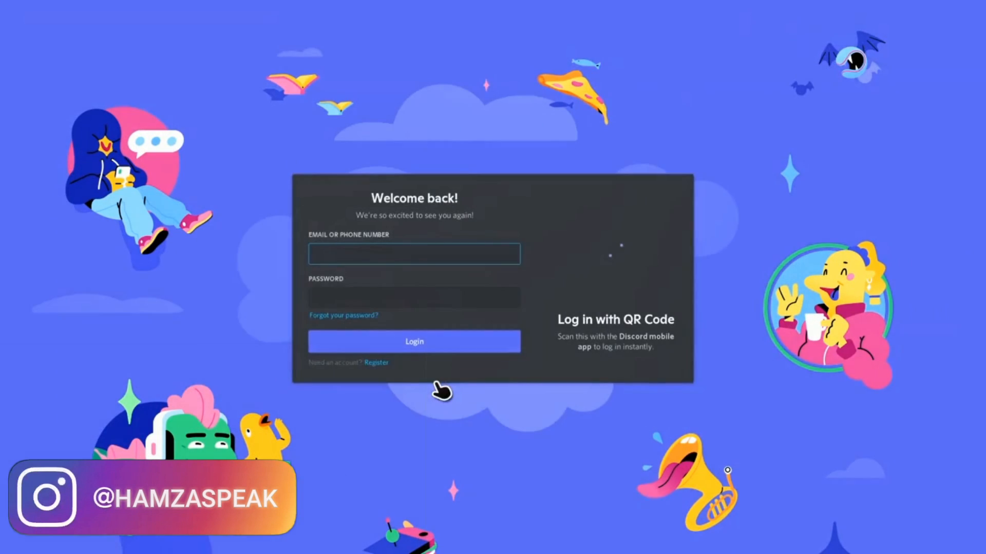
mouse_move(484, 202)
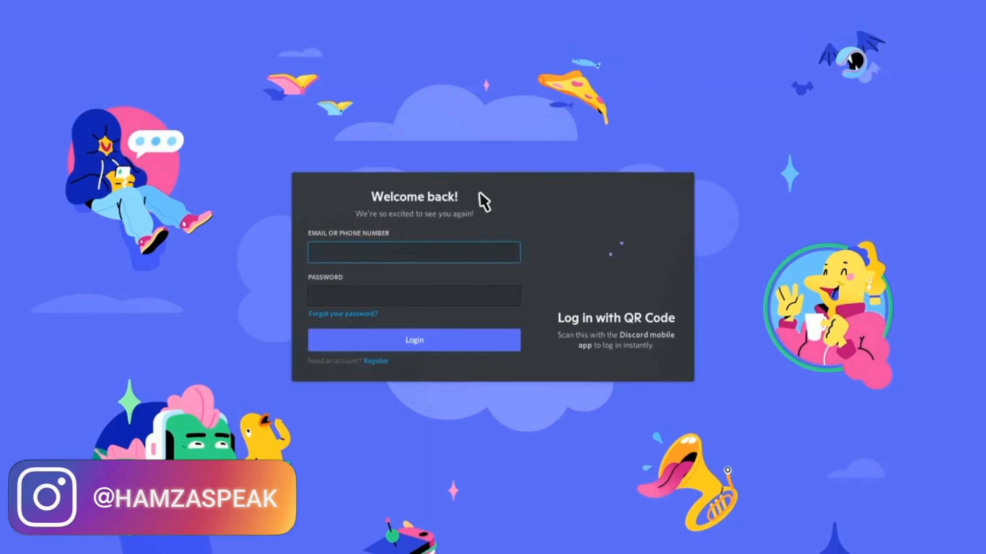